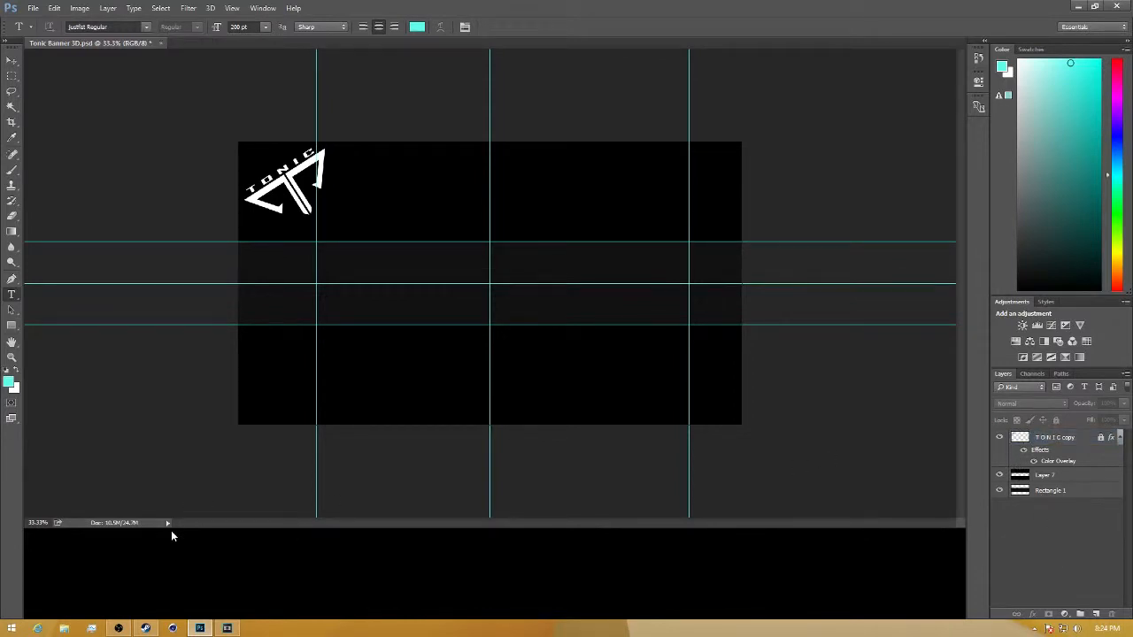
mouse_move(200, 294)
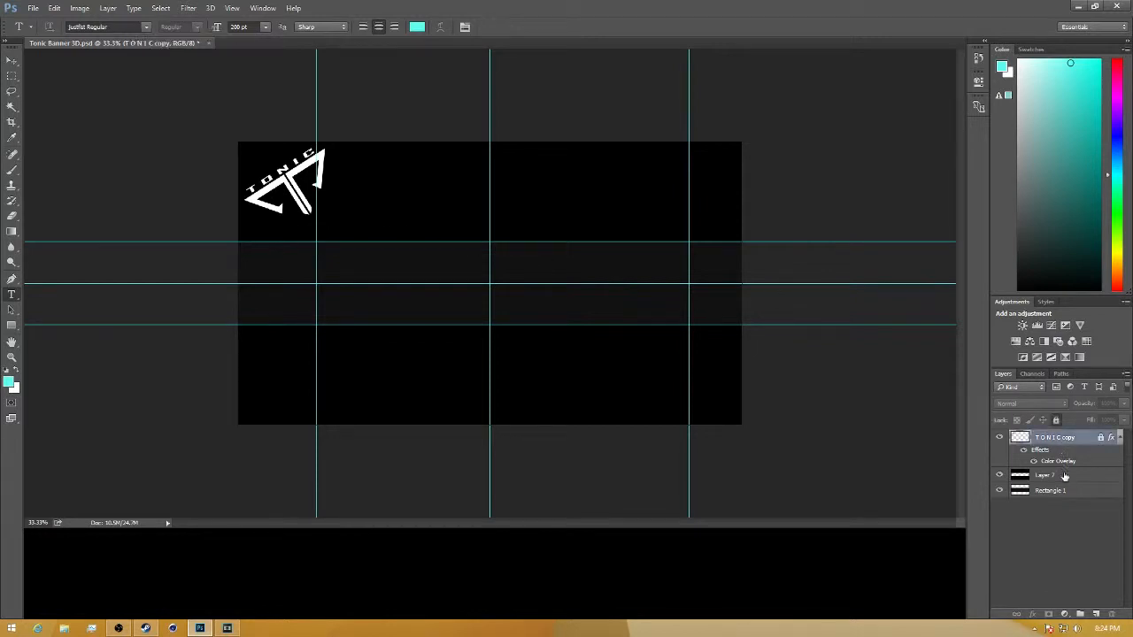
- Select Layer 7 so the new image will sit above it
left_click(1046, 474)
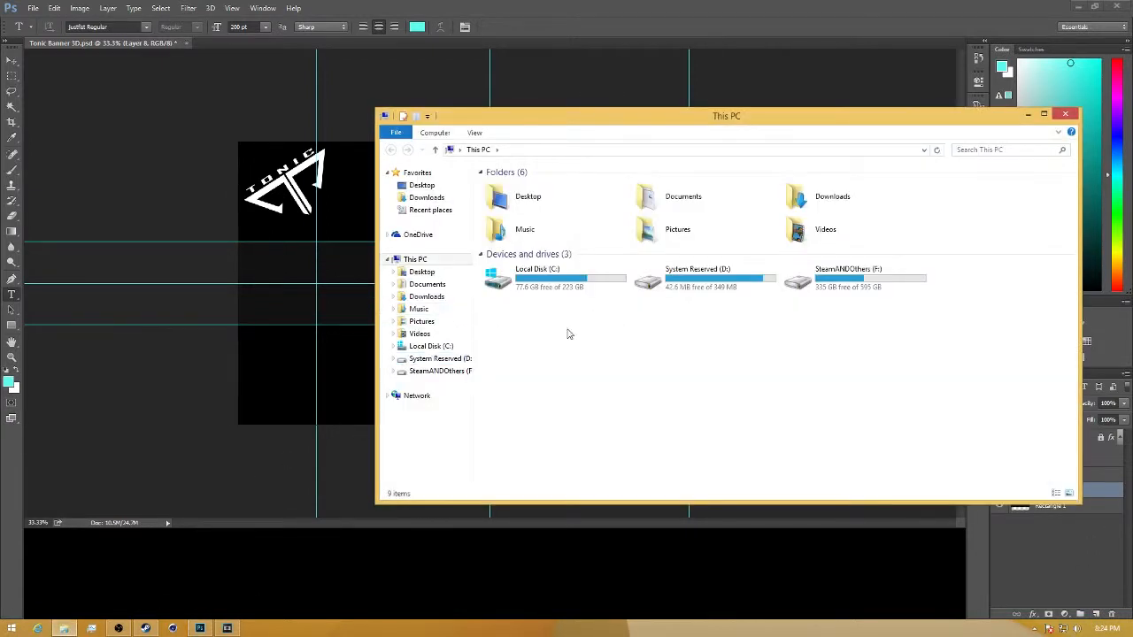
- Bring the grass render image from Documents onto the banner canvas as a new layer
left_click(428, 283)
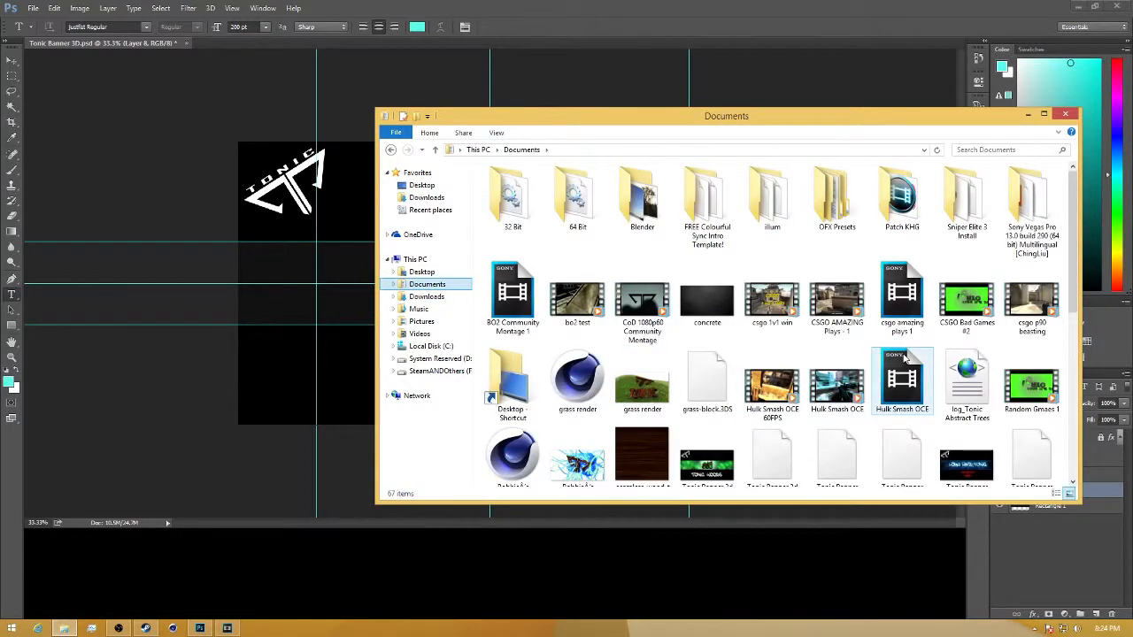
left_click(967, 381)
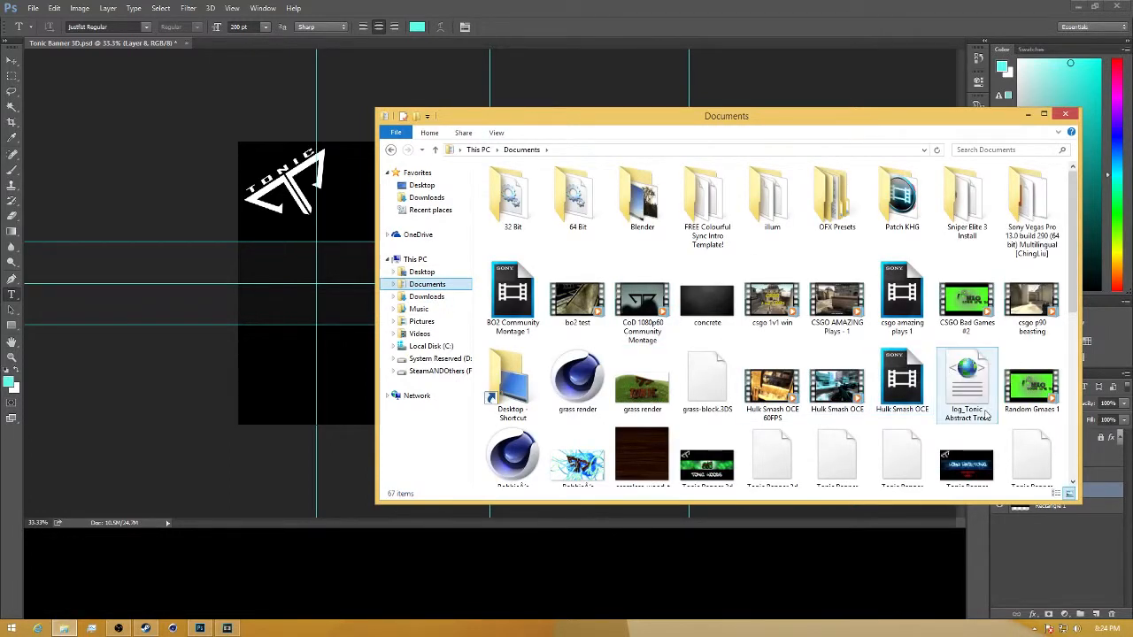
left_click(641, 375)
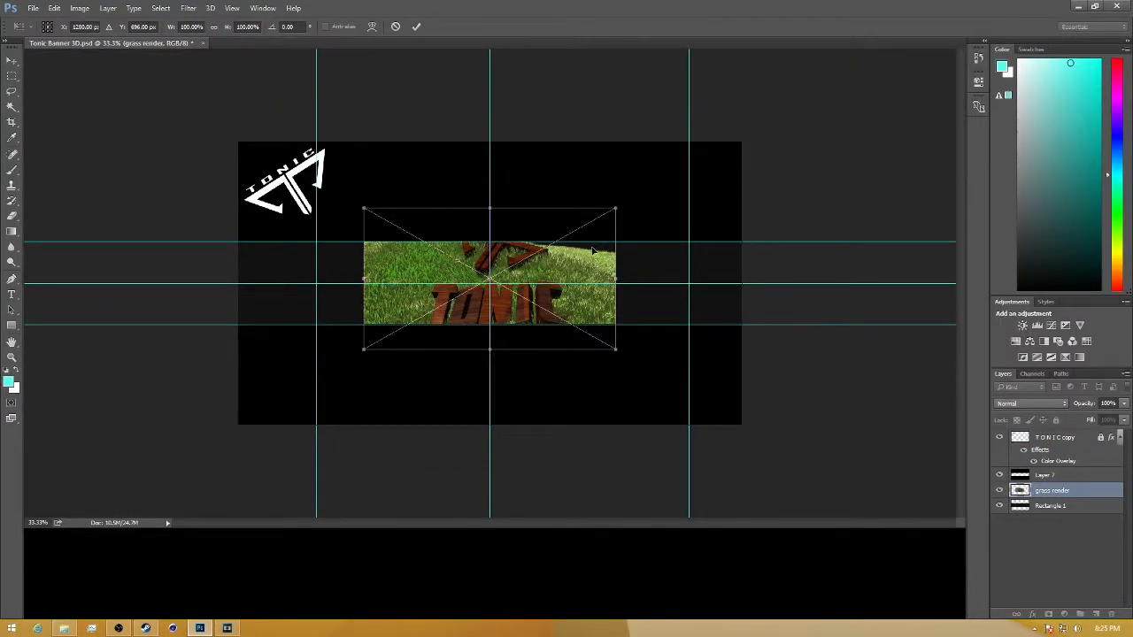
- Scale the grass render down with Free Transform and centre it on the black canvas
left_click_drag(615, 211, 548, 244)
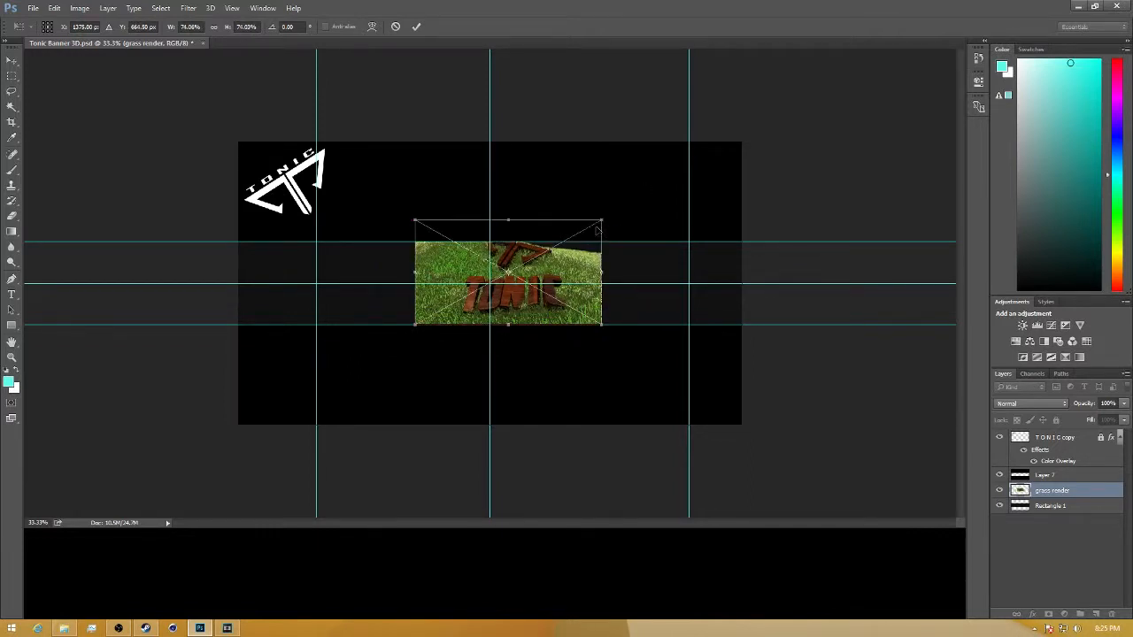
left_click_drag(601, 221, 567, 244)
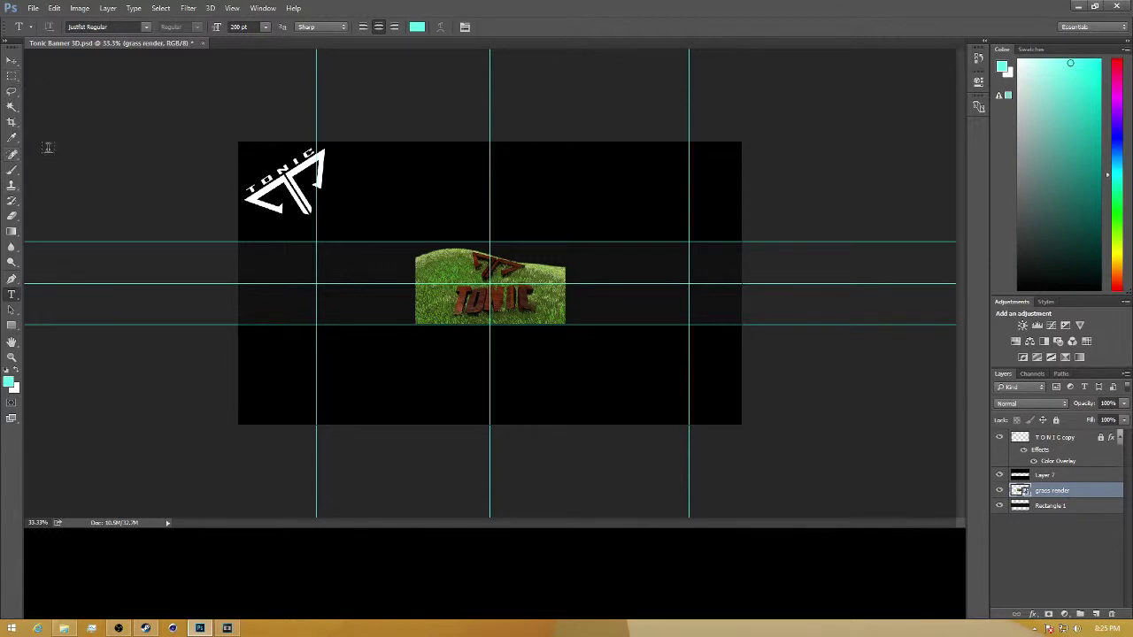
mouse_move(835, 350)
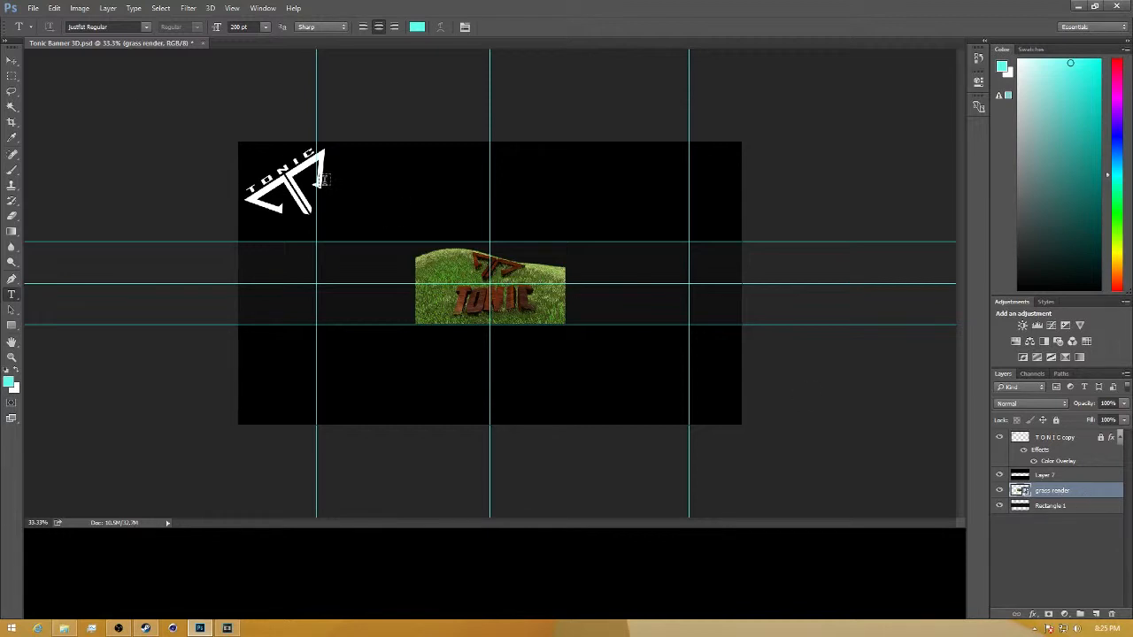
left_click(36, 9)
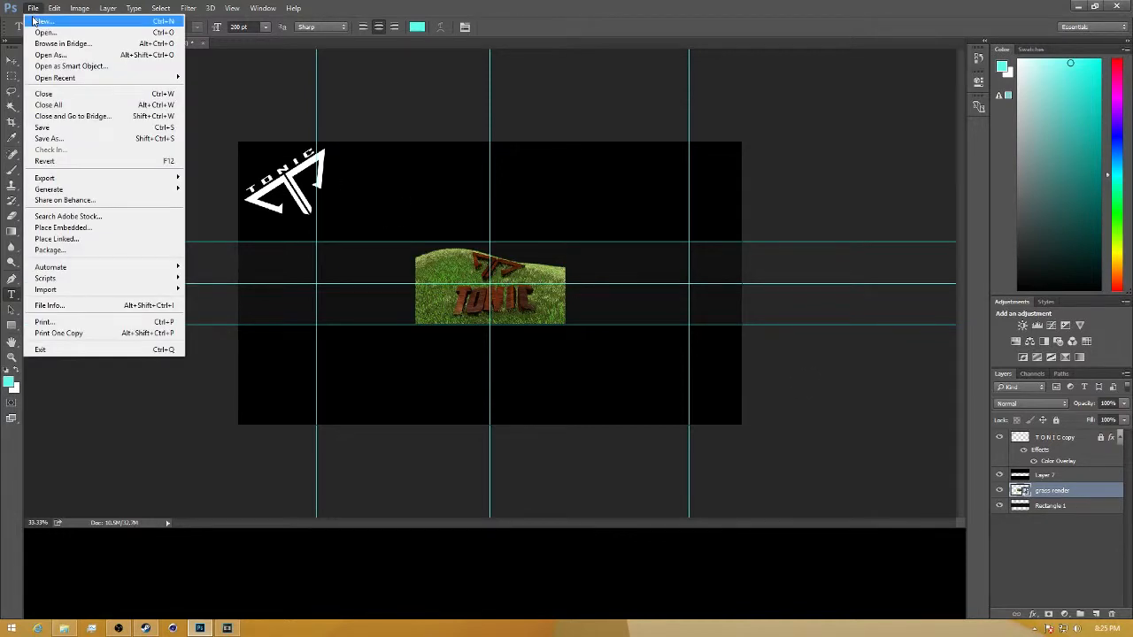
mouse_move(43, 92)
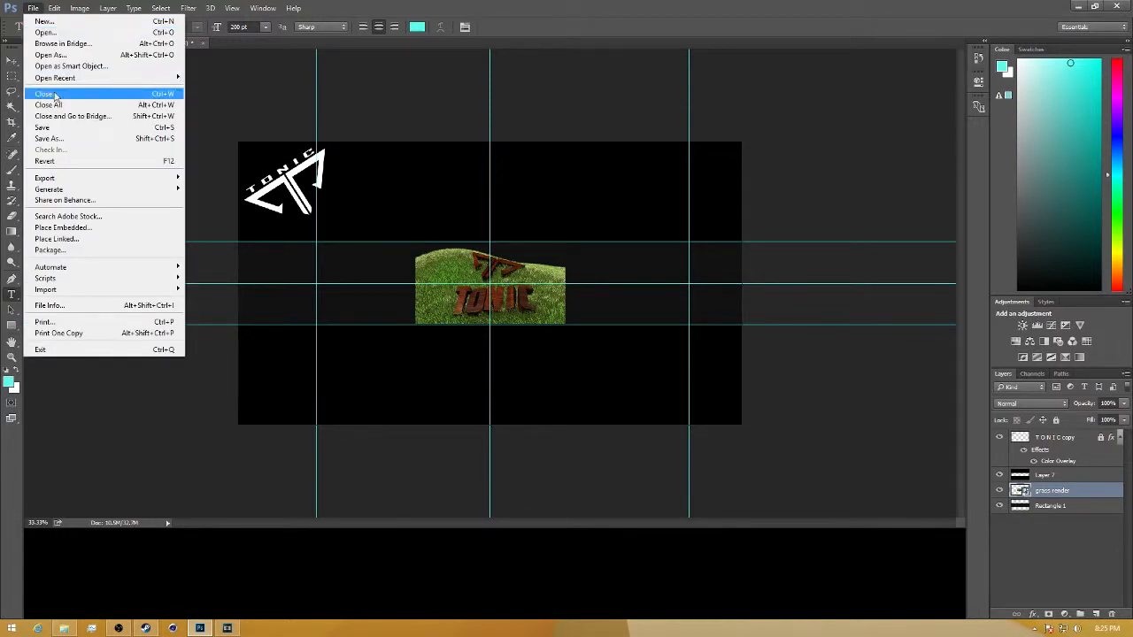
- Close the banner document, choosing Yes to save its changes
left_click(42, 92)
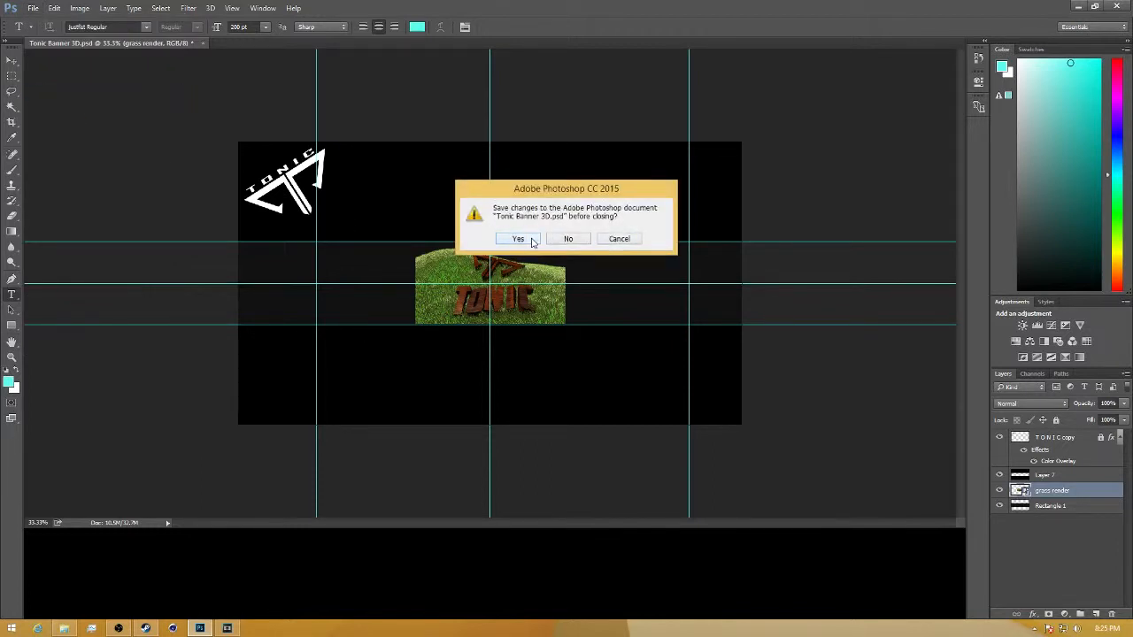
left_click(517, 239)
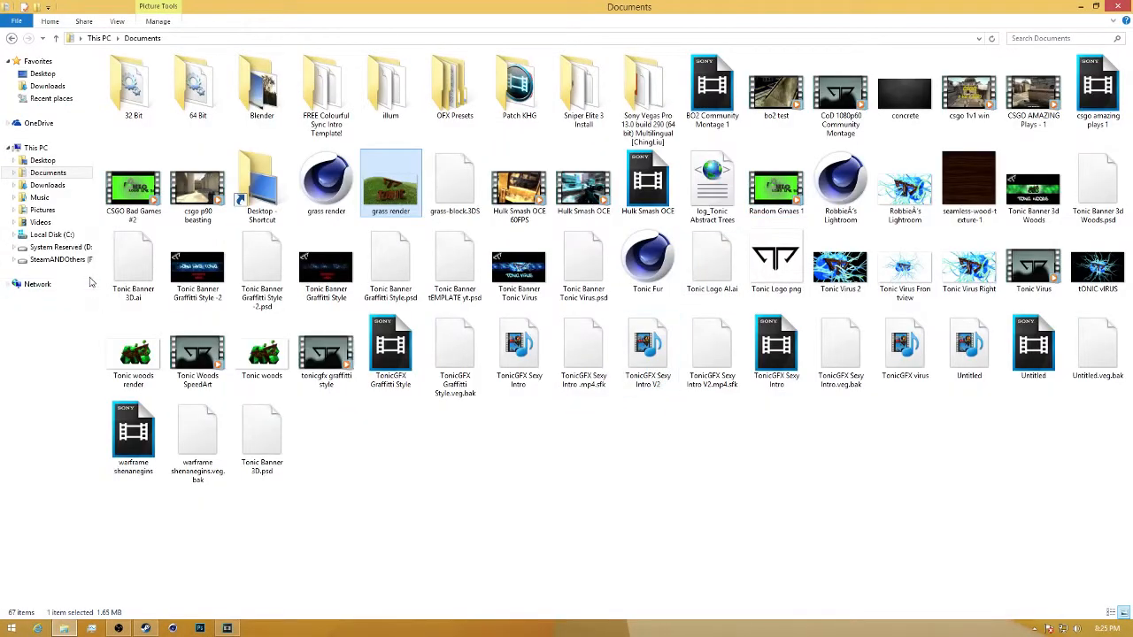
- Open the brown TP logo render from Documents in Windows Photo Viewer
left_click(133, 351)
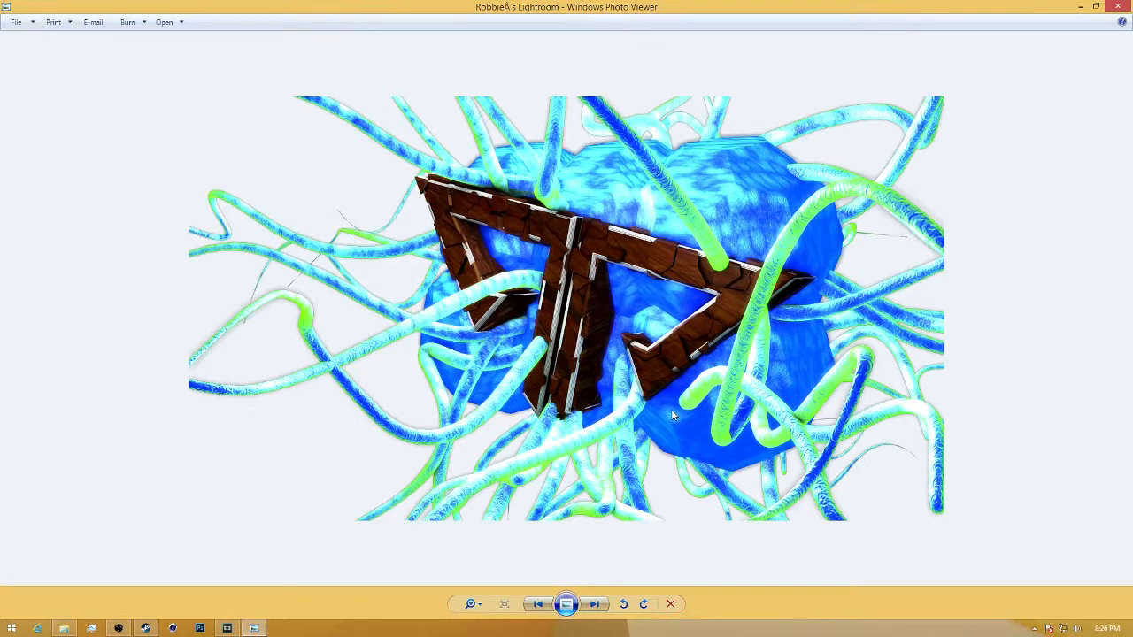
mouse_move(547, 255)
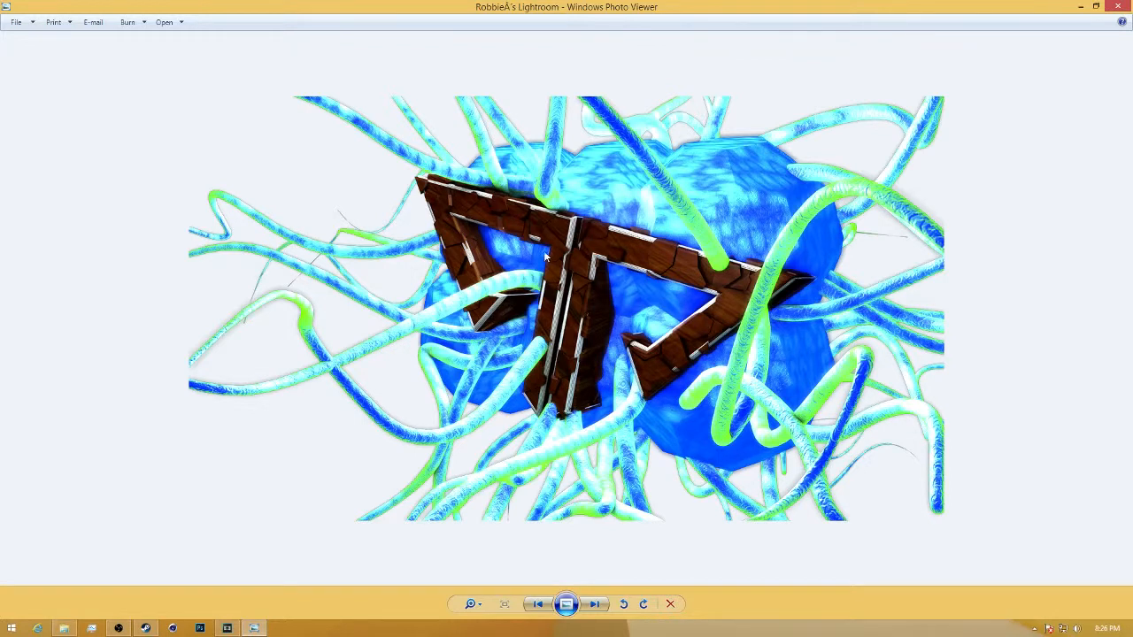
mouse_move(663, 534)
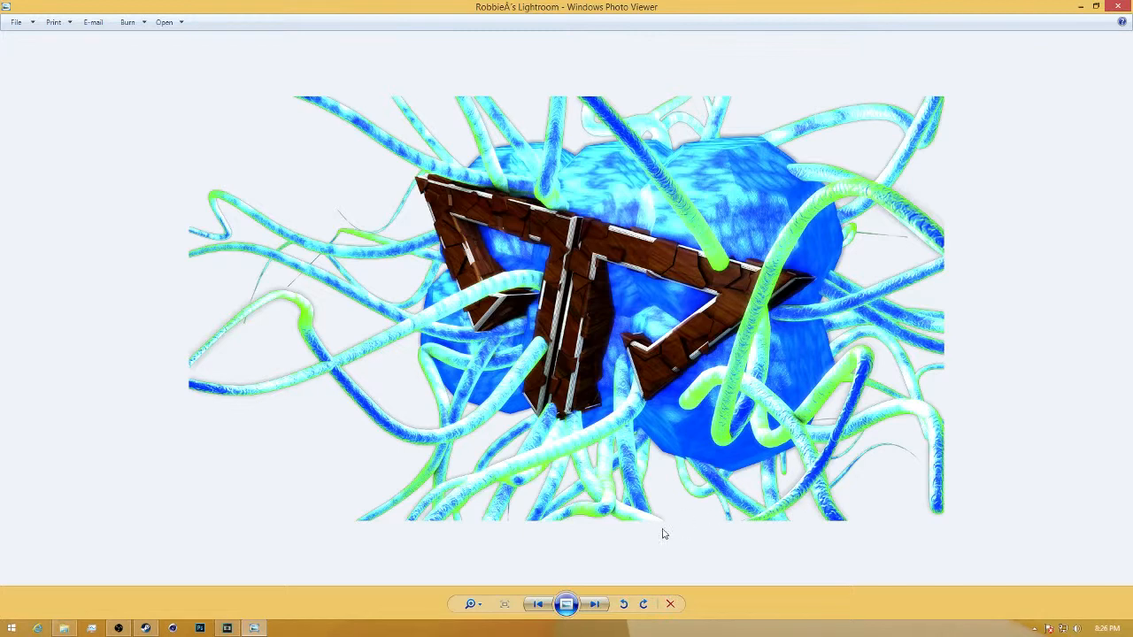
mouse_move(646, 573)
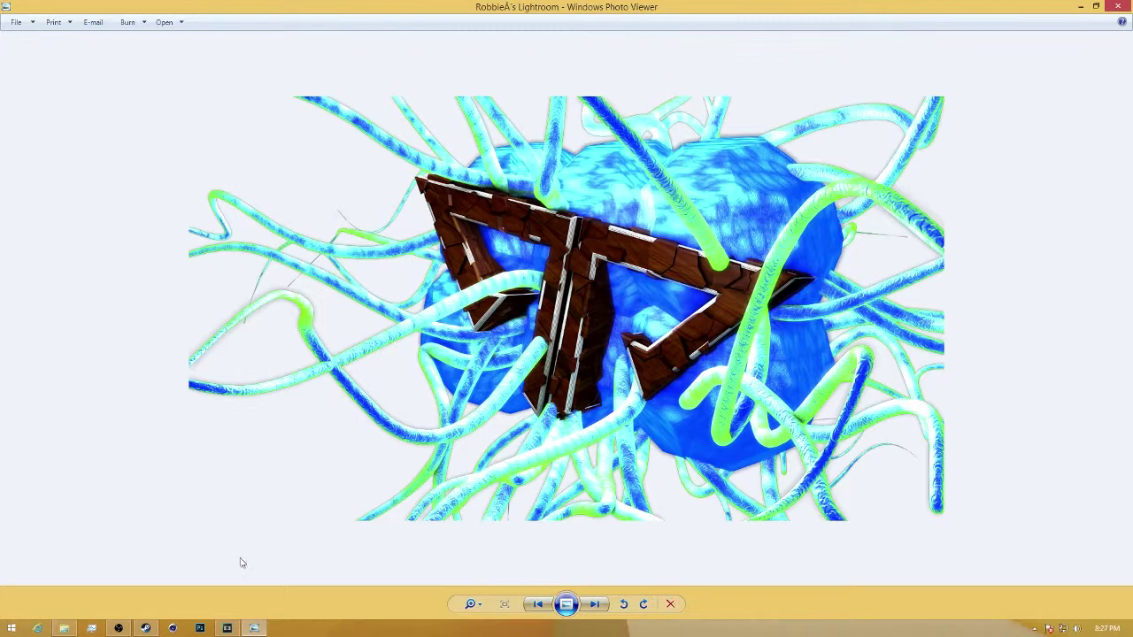
left_click(145, 629)
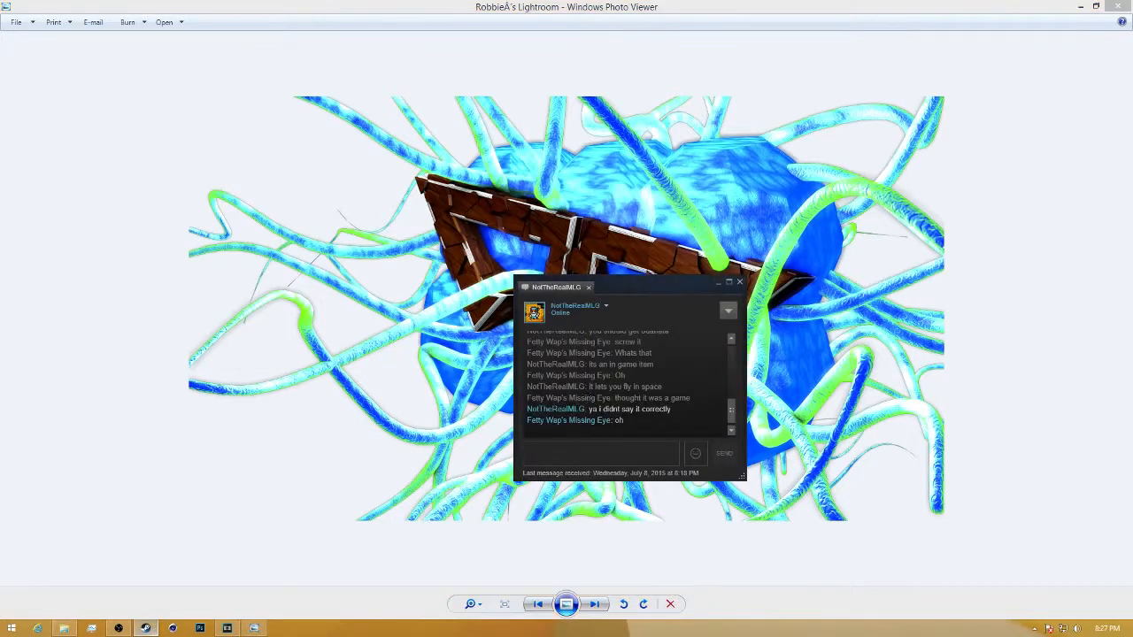
left_click(740, 287)
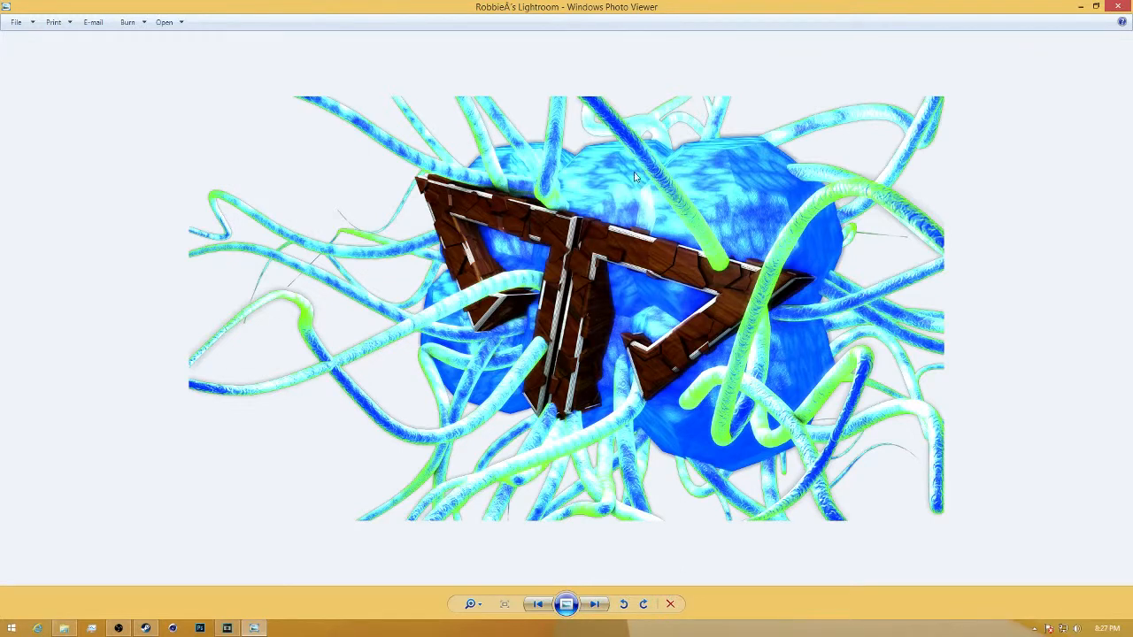
mouse_move(556, 283)
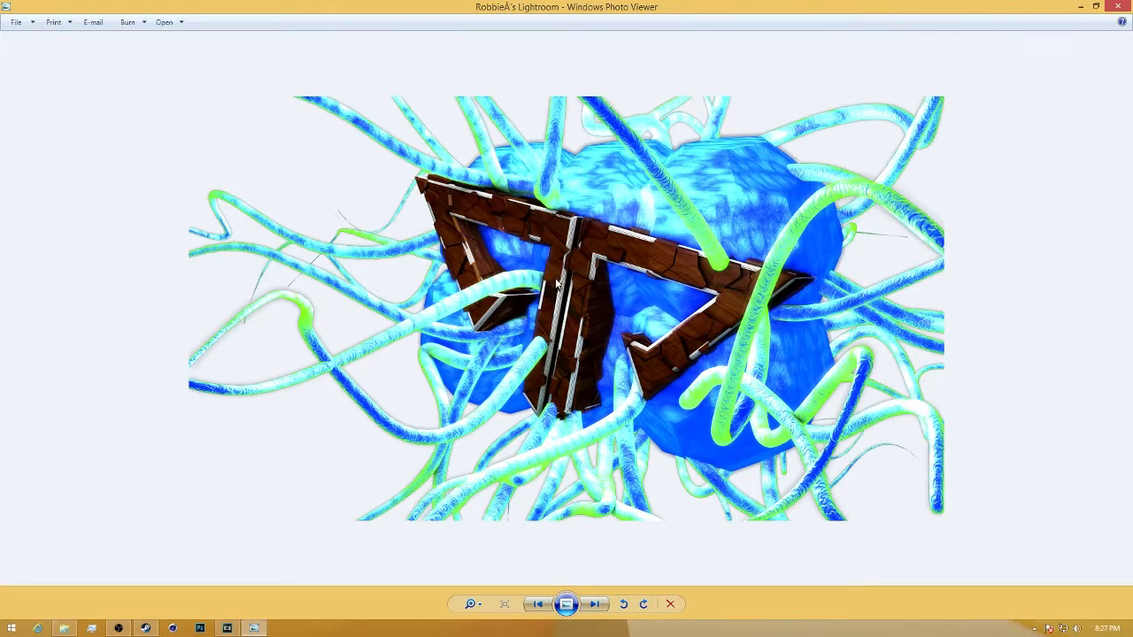
mouse_move(400, 407)
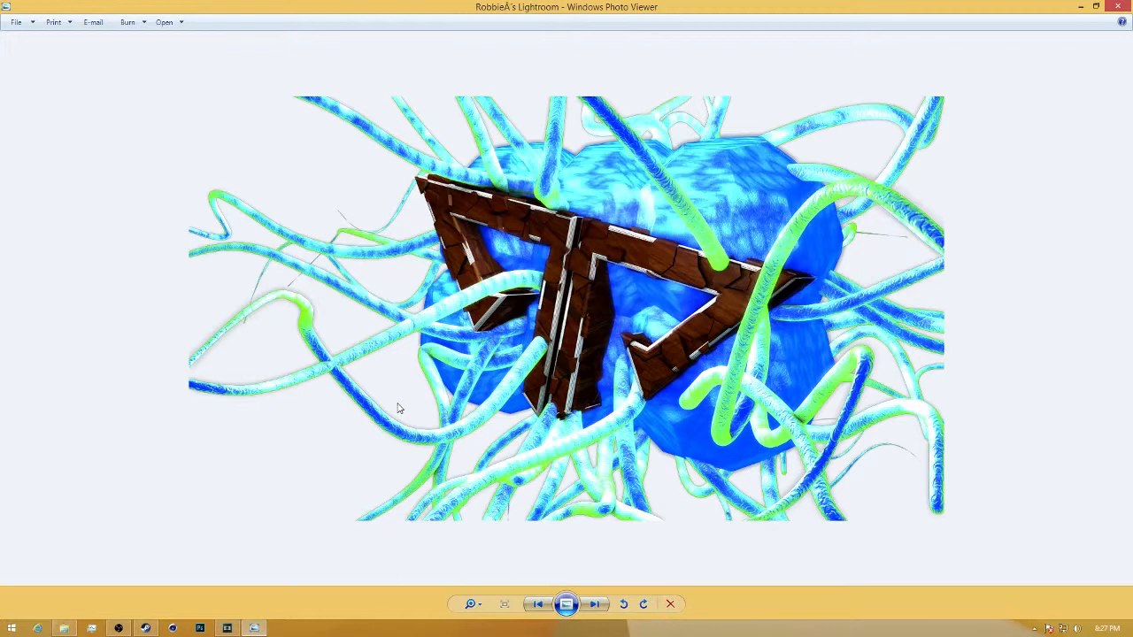
mouse_move(265, 578)
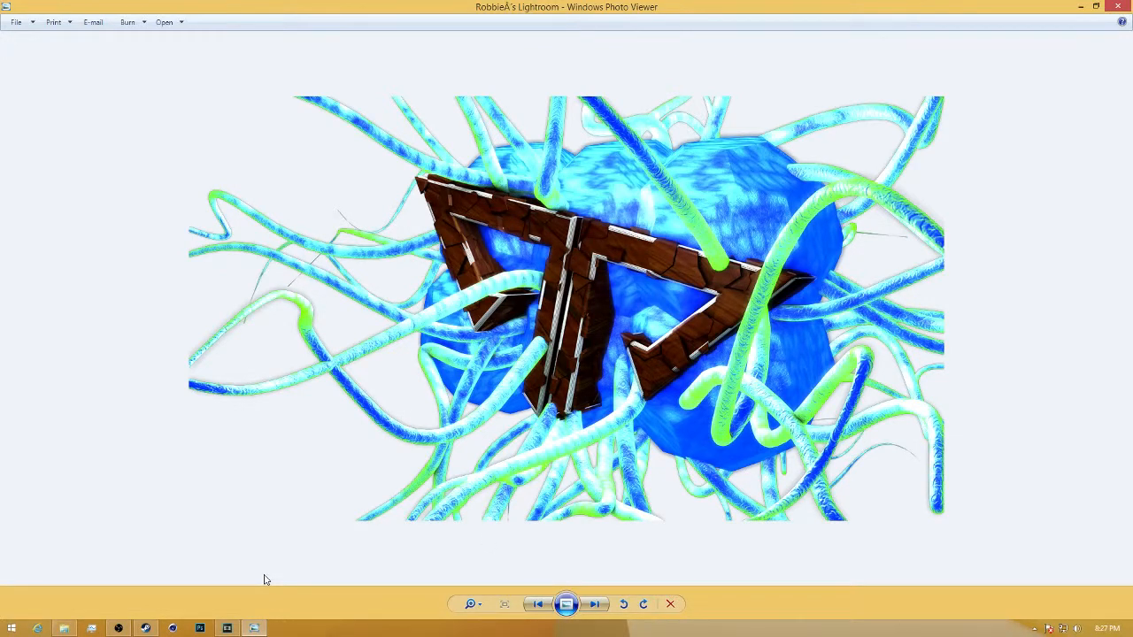
mouse_move(170, 587)
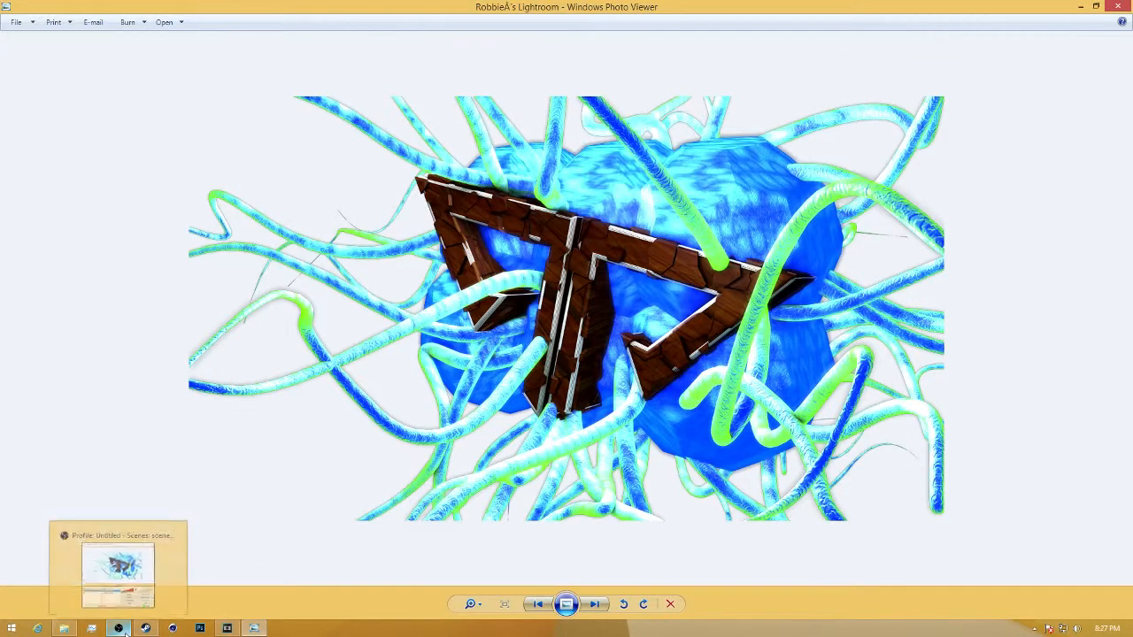
mouse_move(219, 559)
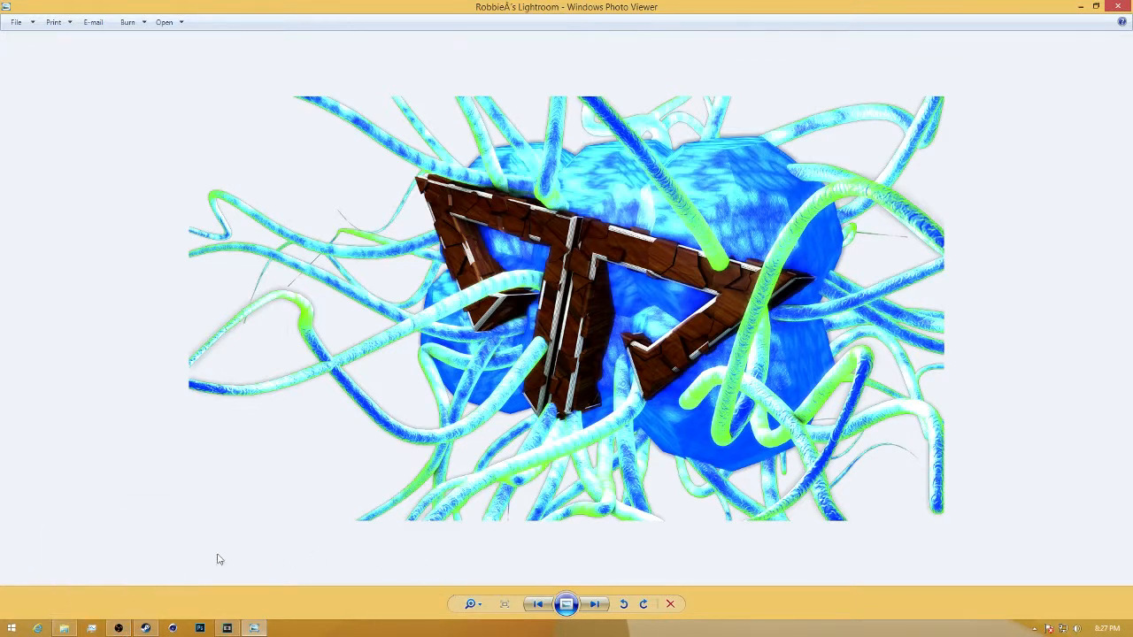